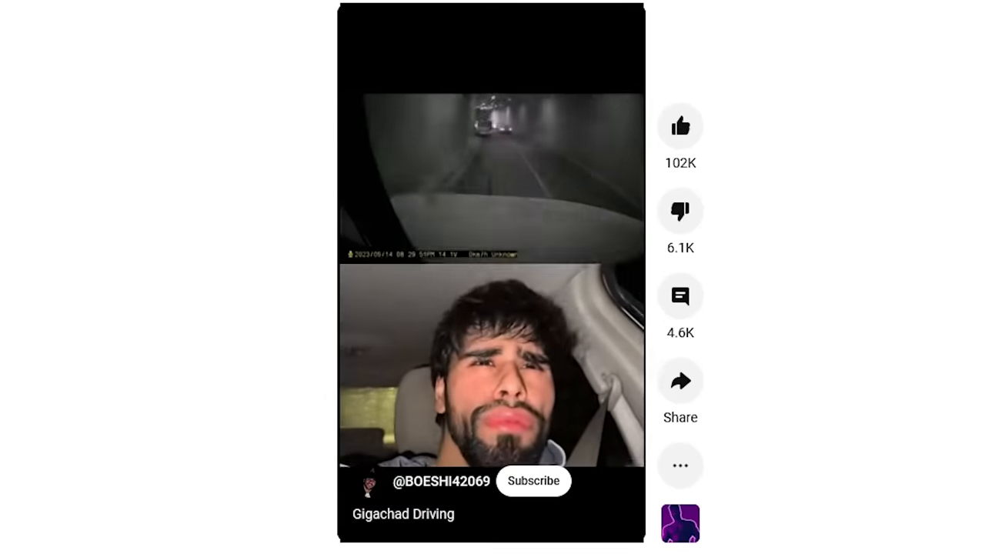
Scroll through the example Short and the finished Python script preview.
scroll("up", 3)
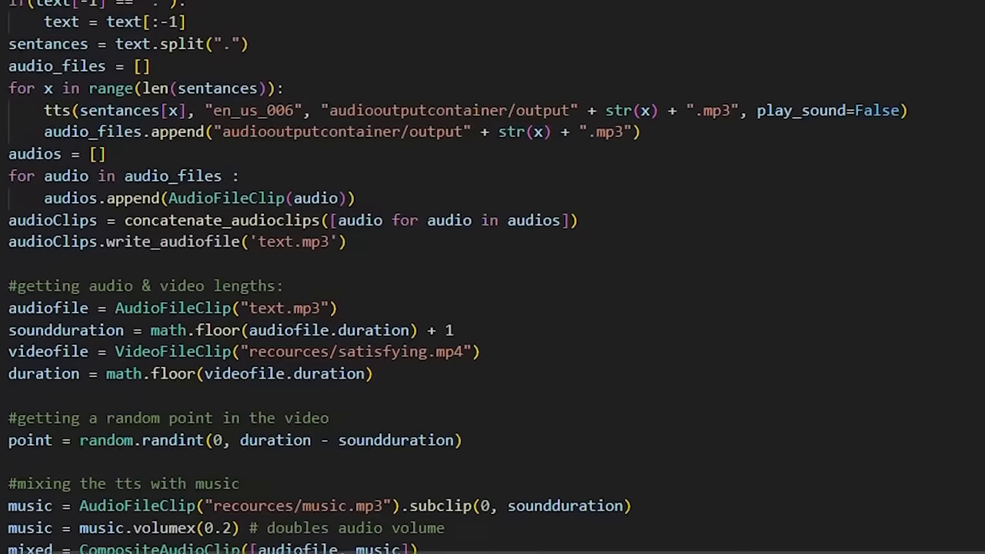
scroll("down", 3)
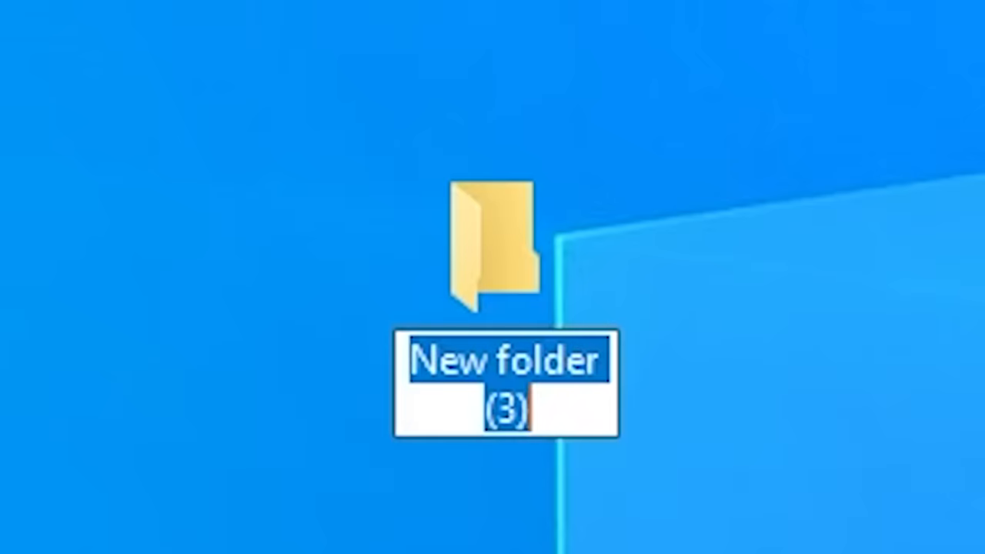
Search Google for Python text-to-speech APIs and open a TTS provider from the results.
type("pythoncode")
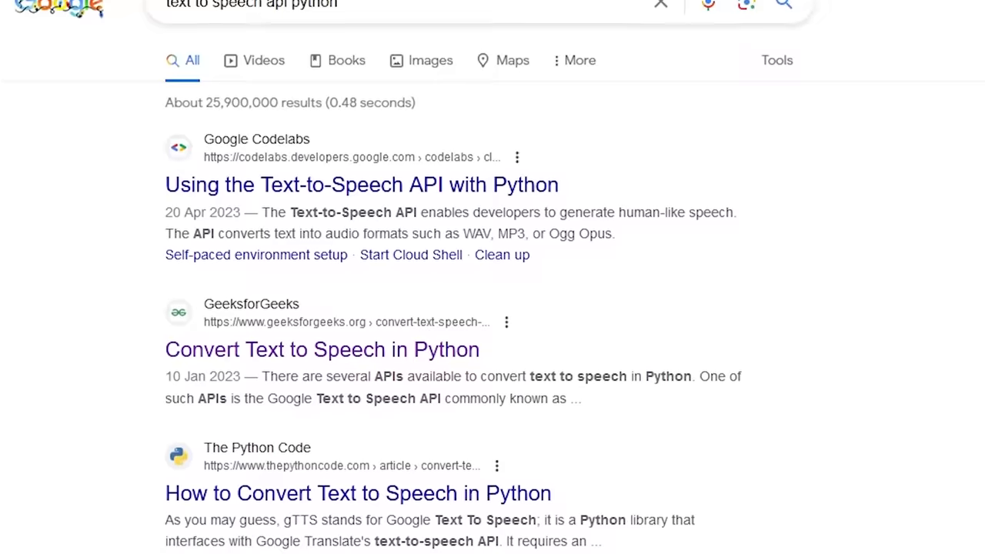
scroll("down", 3)
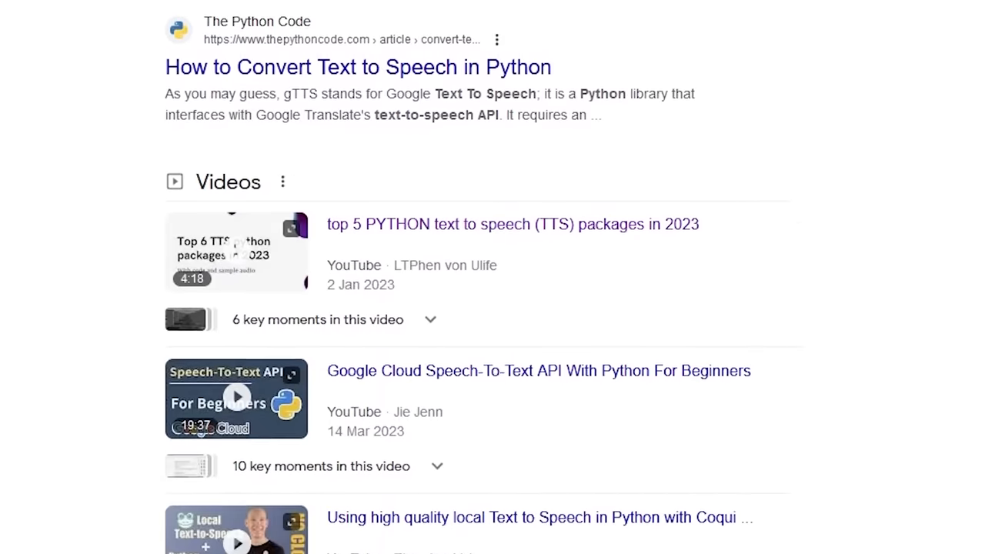
left_click(357, 67)
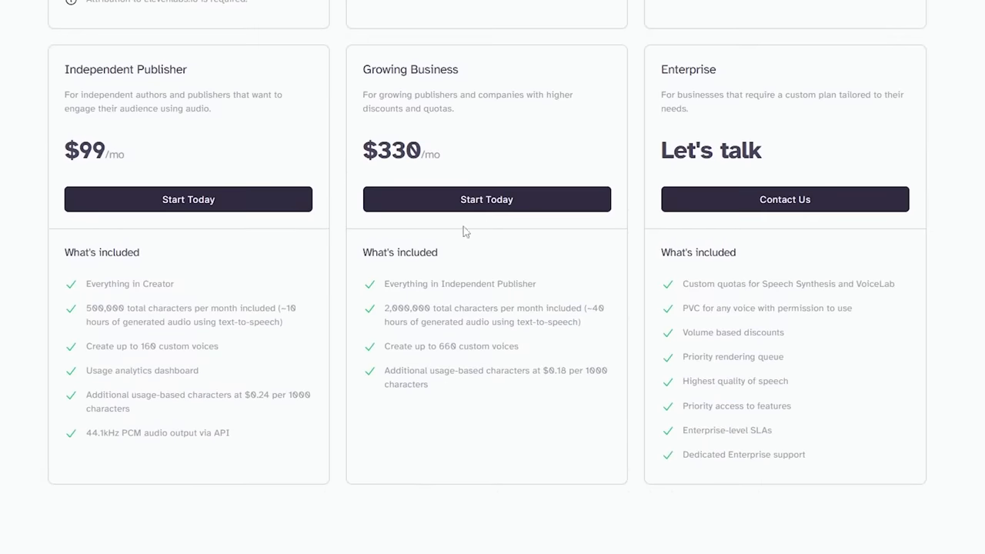
mouse_move(408, 40)
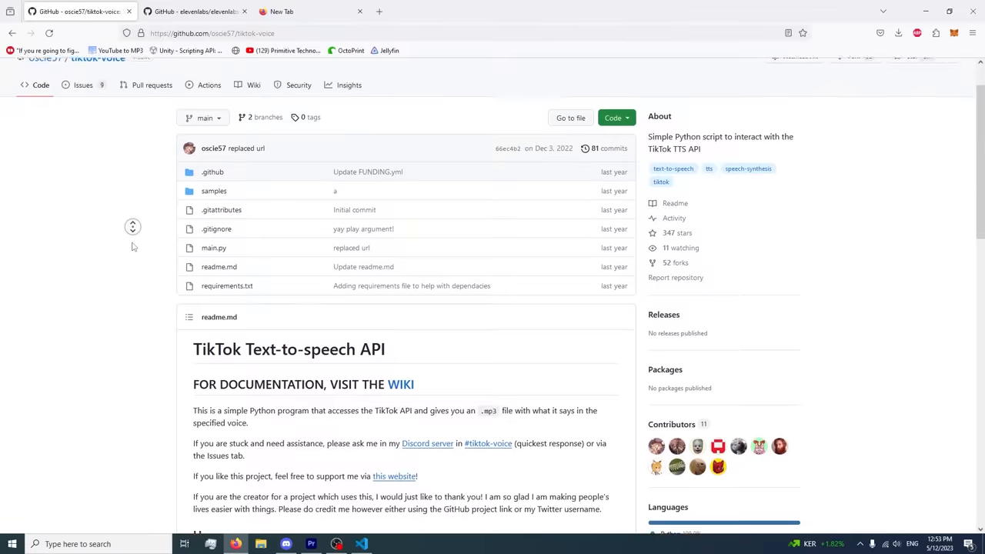
Review the tiktok-voice repository and show its clone/download options via the Code button.
scroll("down", 3)
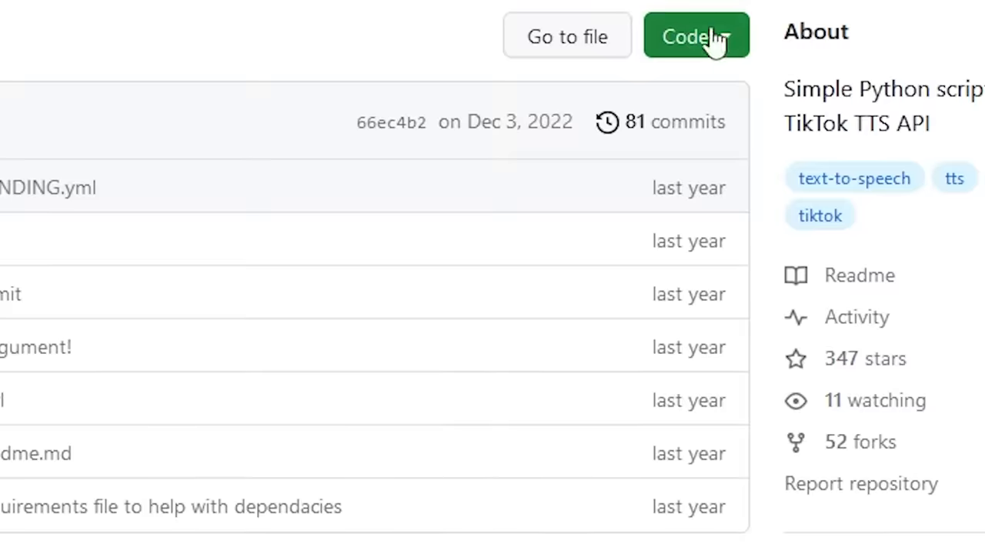
left_click(696, 35)
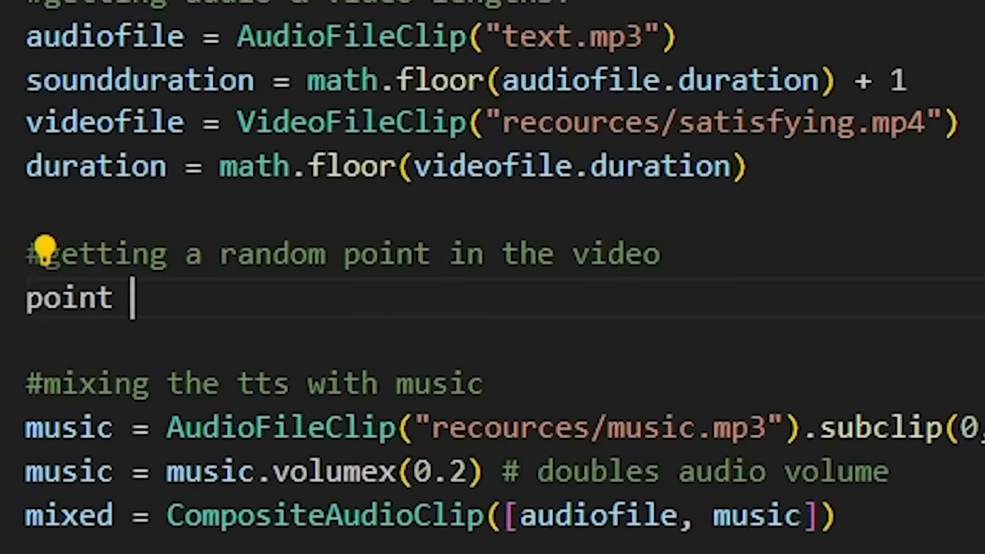
Set point = random.randint(0, duration - soundduration).
type("= random.randint(0, d")
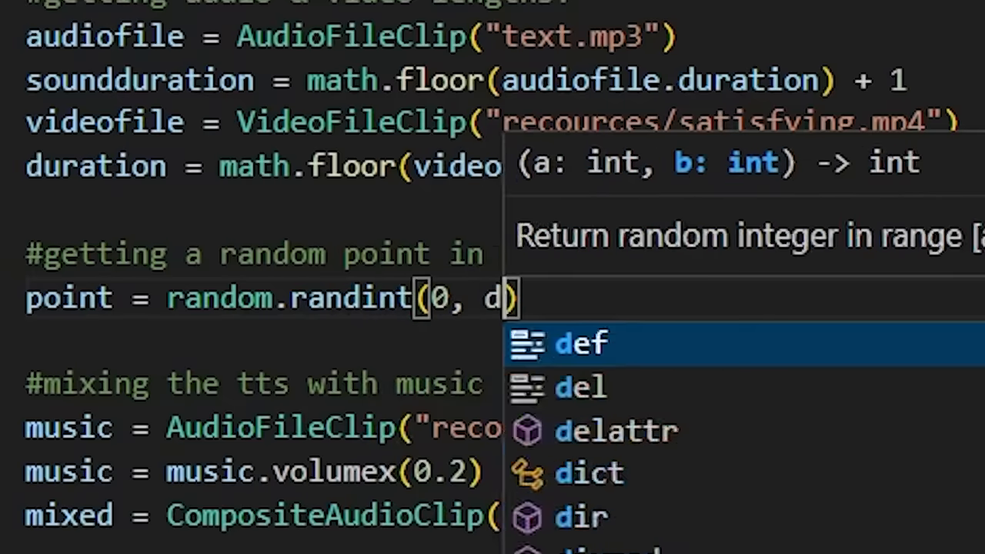
type("uration - sou")
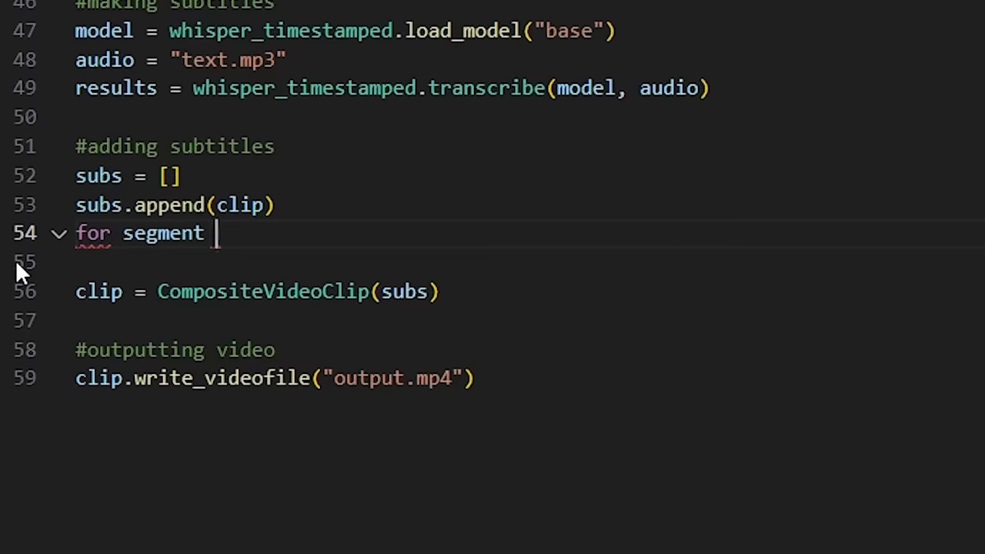
Loop over results["segments"] and each segment's words, storing word["text"] in uppercase.
type("in results[\"se\"]")
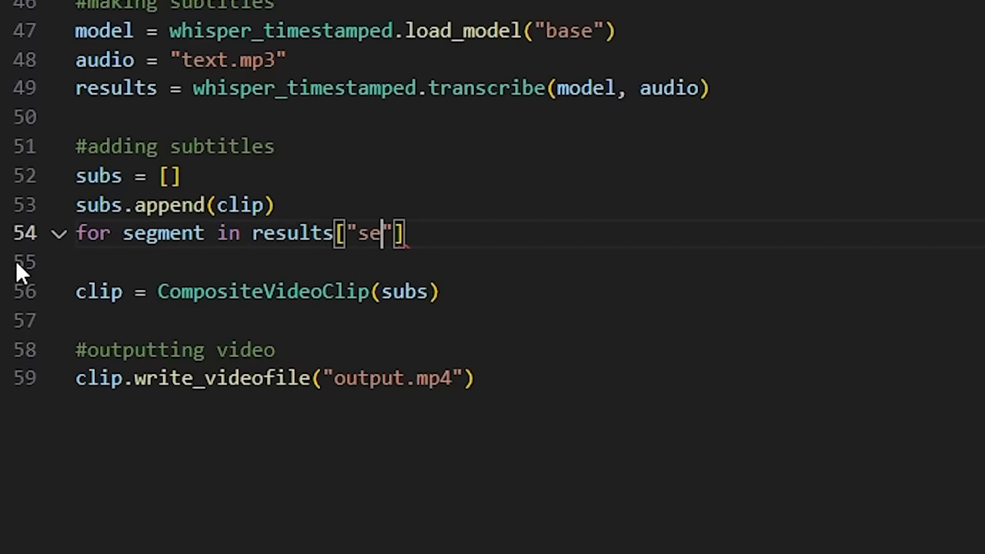
type("gments\"]:")
type("text = word")
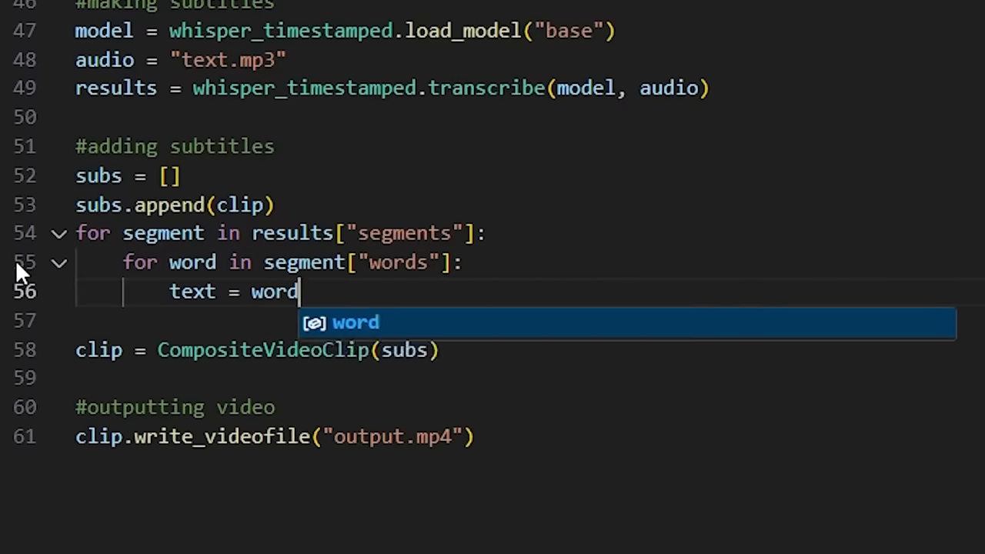
type("[\"text\".upper(")
left_click(529, 320)
type("s")
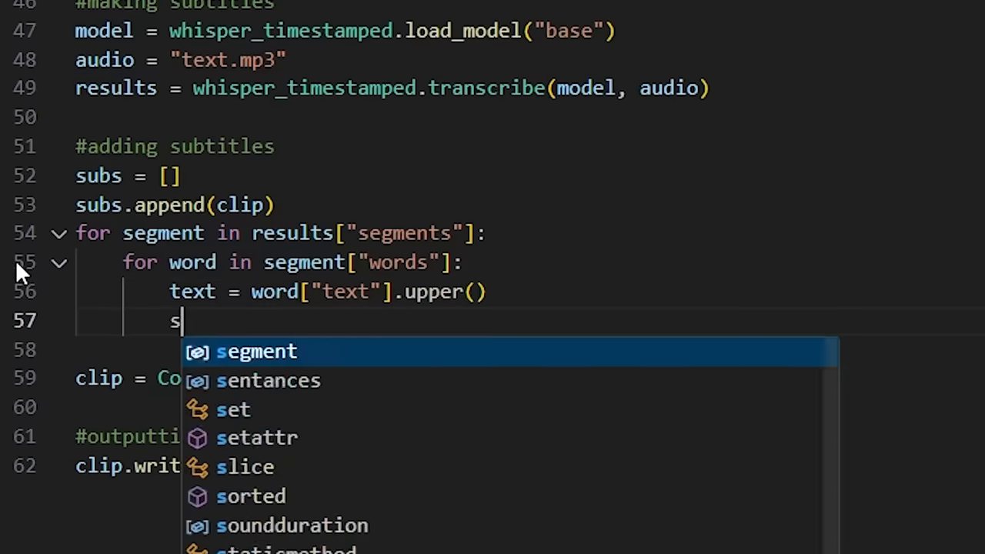
Store each word's start, end and duration (end - start), then begin txt_clip = TextClip.
type("tart = word[\"start\"]")
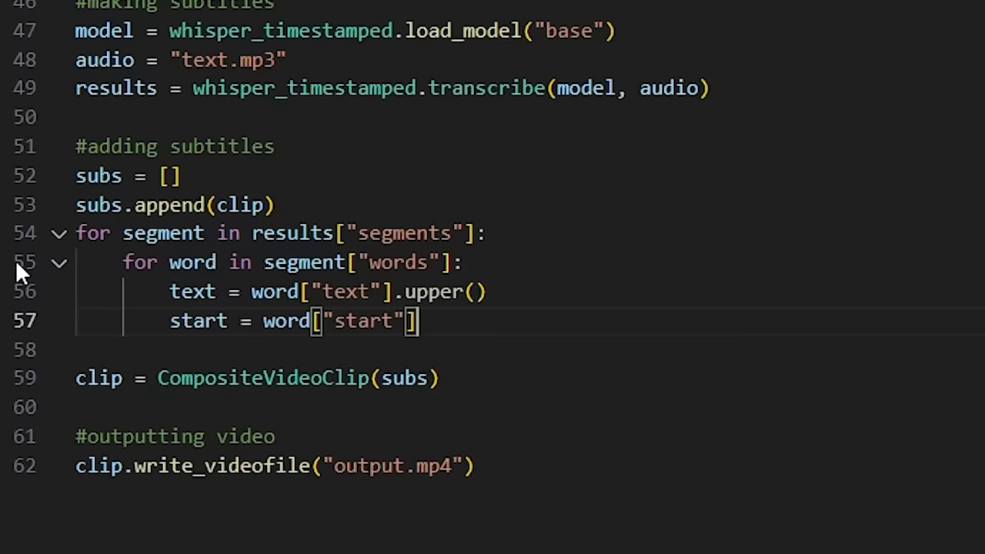
type("end = word[e")
type("dur")
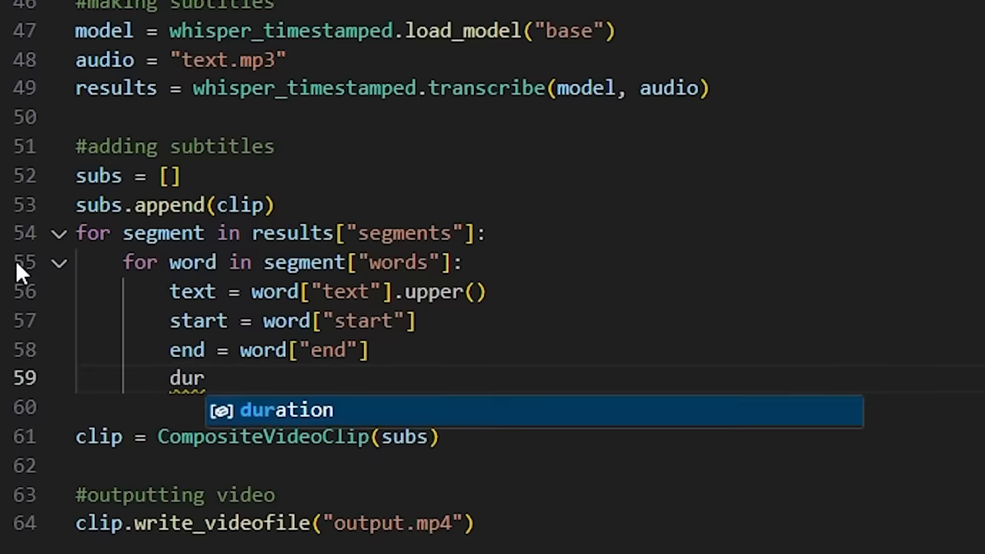
type("ation end - star")
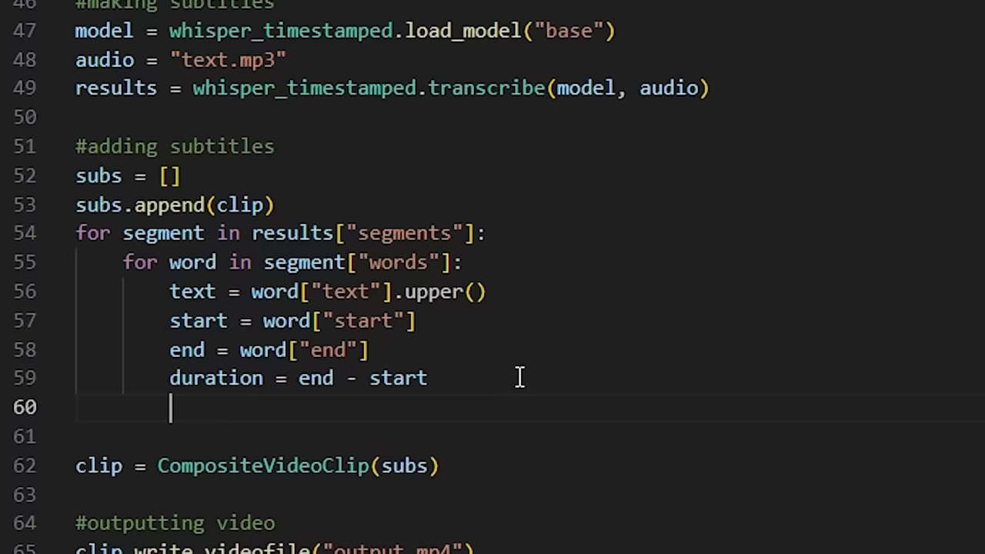
type("txt_clip = TextClip")
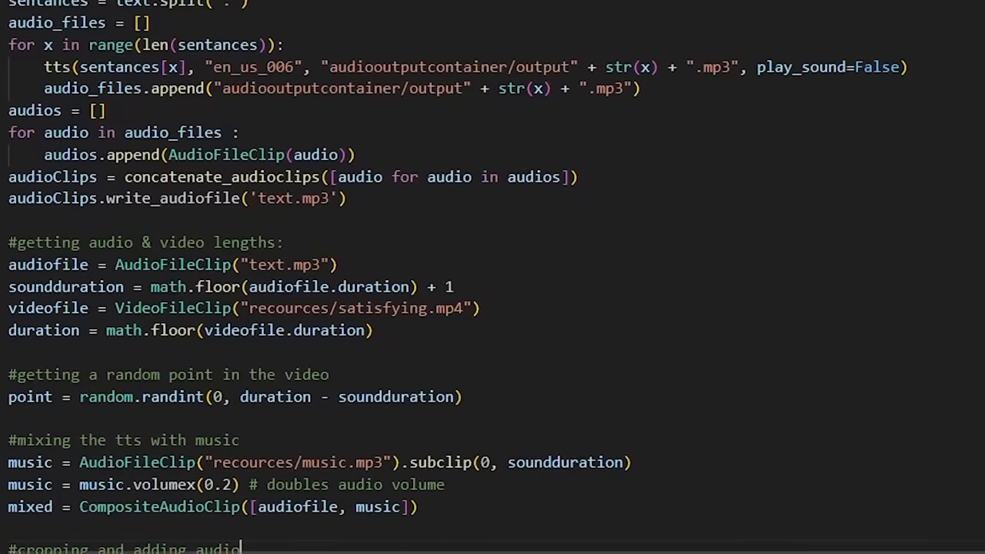
scroll("down", 3)
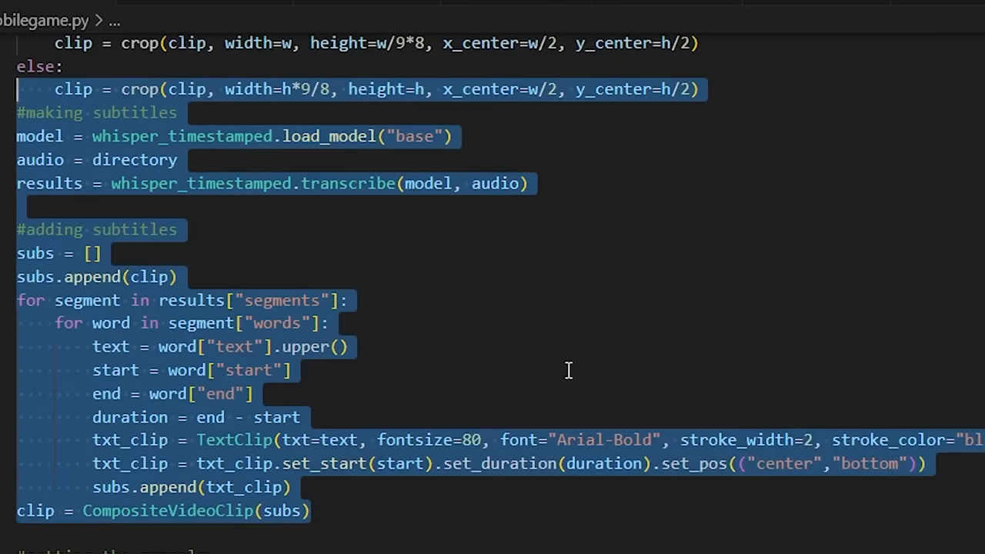
scroll("up", 3)
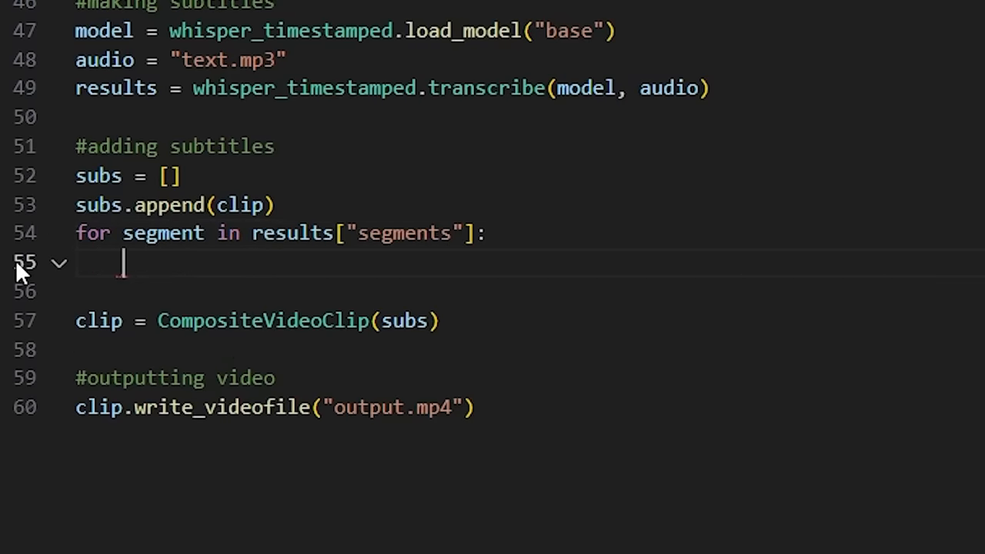
Add for word in segment["words"]: with text = word["text"].upper().
type("for word in segment[\"words\"]:")
type("text = word[\"text")
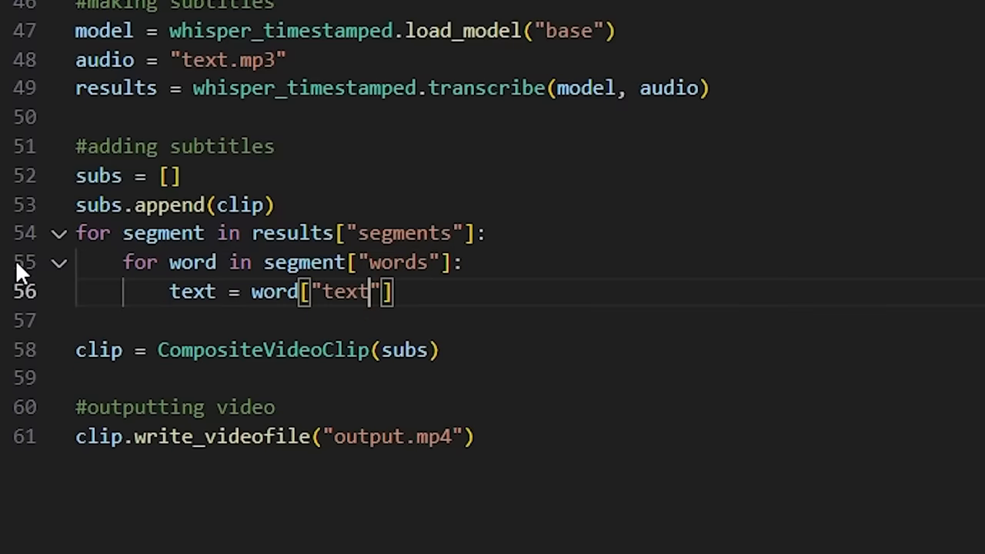
type(".upper")
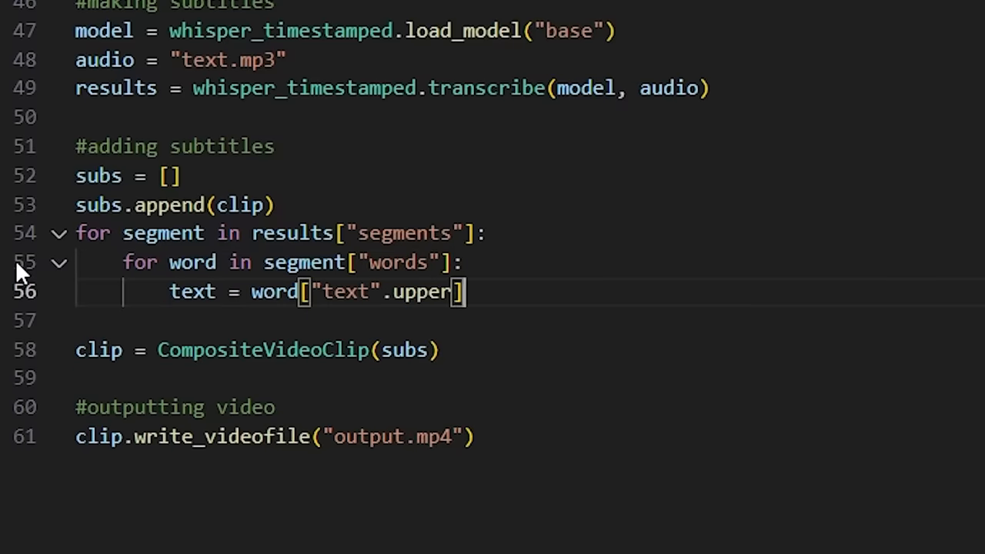